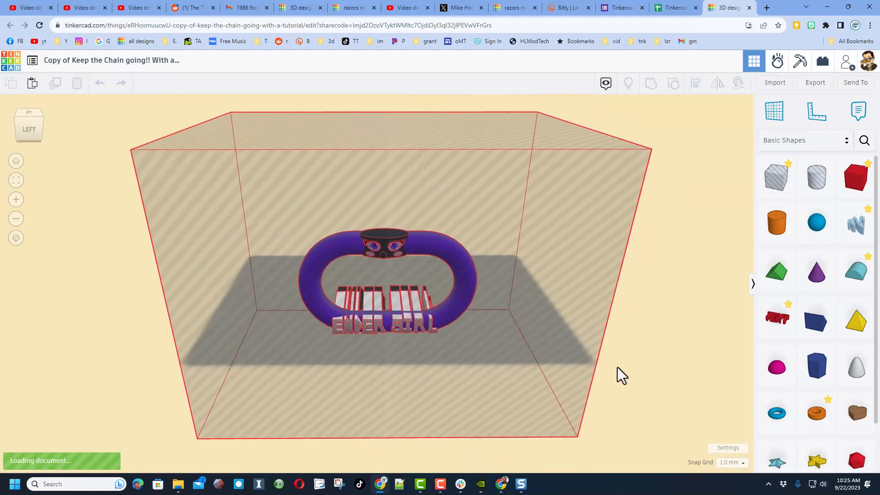
{"action": "mouse_move", "coordinate": [694, 348]}
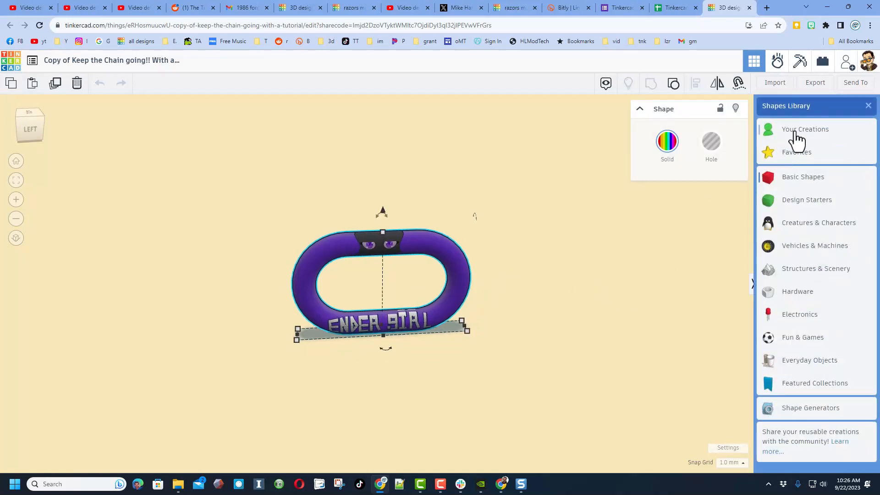
Show the Your Creations shape collection in the Shapes Library.
{"action": "left_click", "coordinate": [805, 129]}
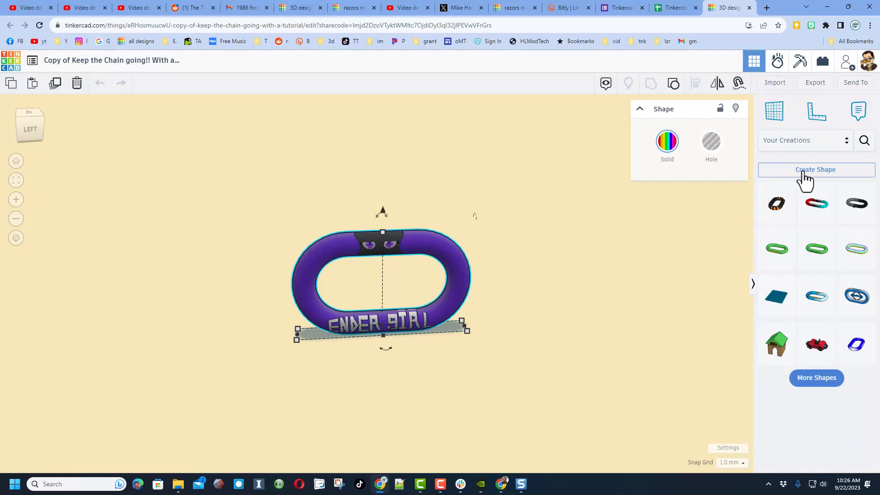
Start a new shape from the link, named 'Ender Girl' with the tag 'link'.
{"action": "left_click", "coordinate": [816, 170]}
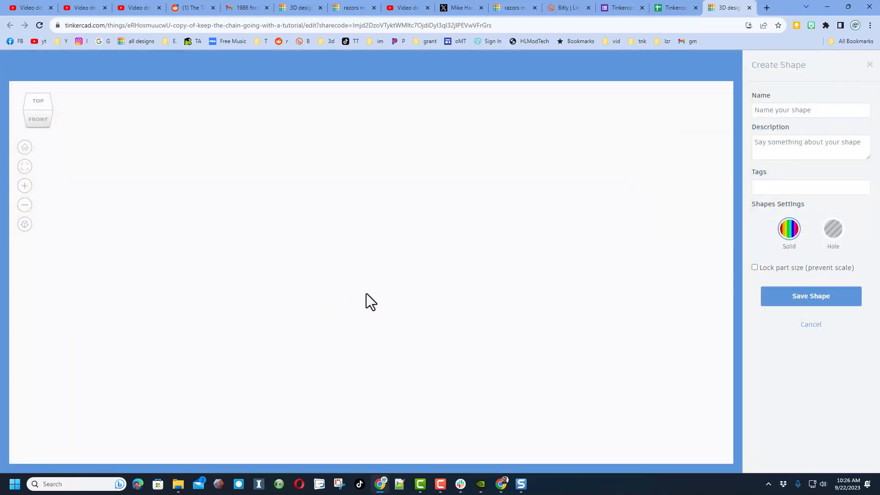
{"action": "mouse_move", "coordinate": [389, 279]}
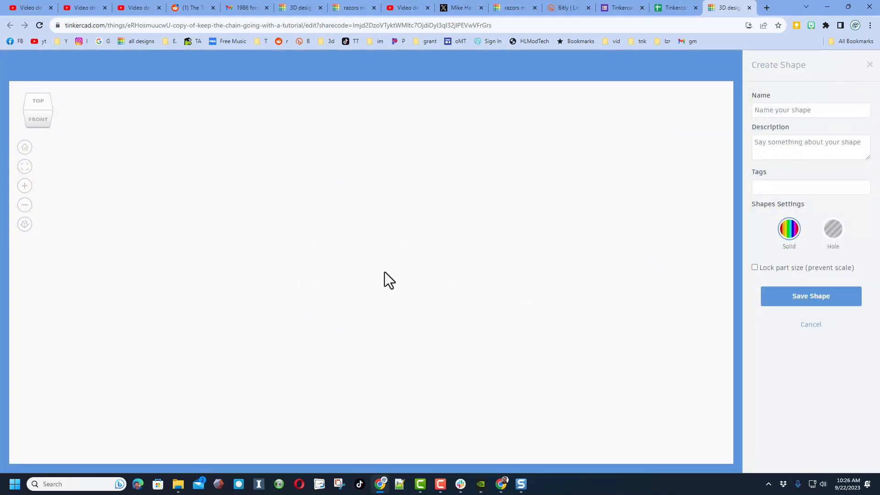
{"action": "left_click", "coordinate": [810, 110]}
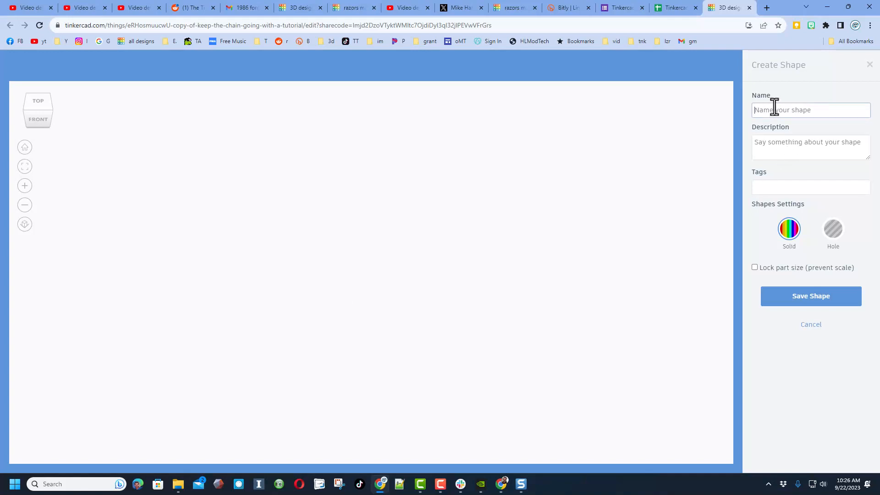
{"action": "type", "text": "Ender"}
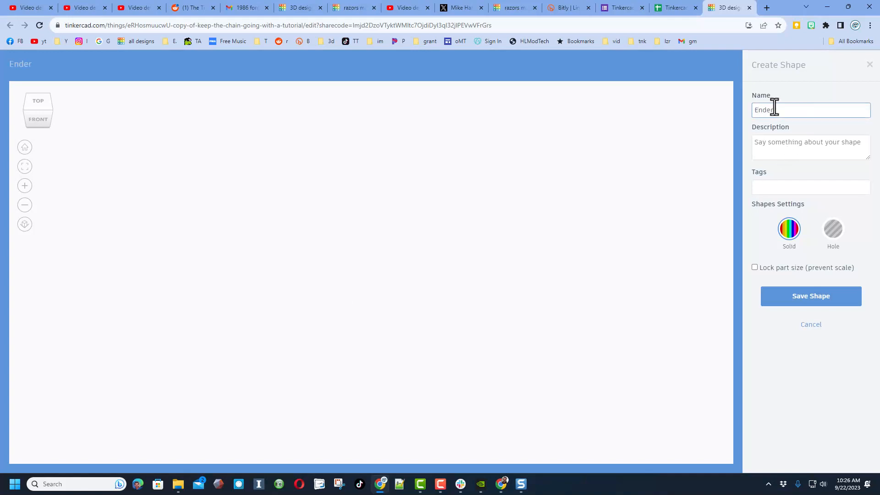
{"action": "type", "text": "Girl"}
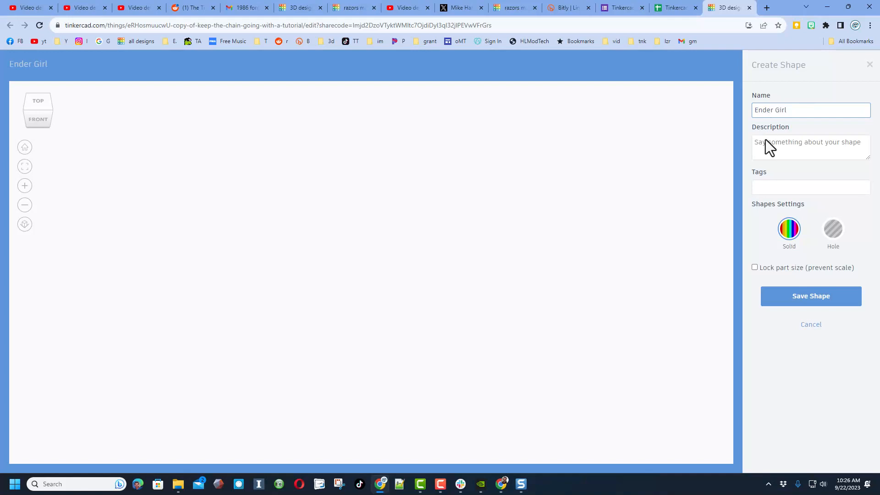
{"action": "type", "text": "link"}
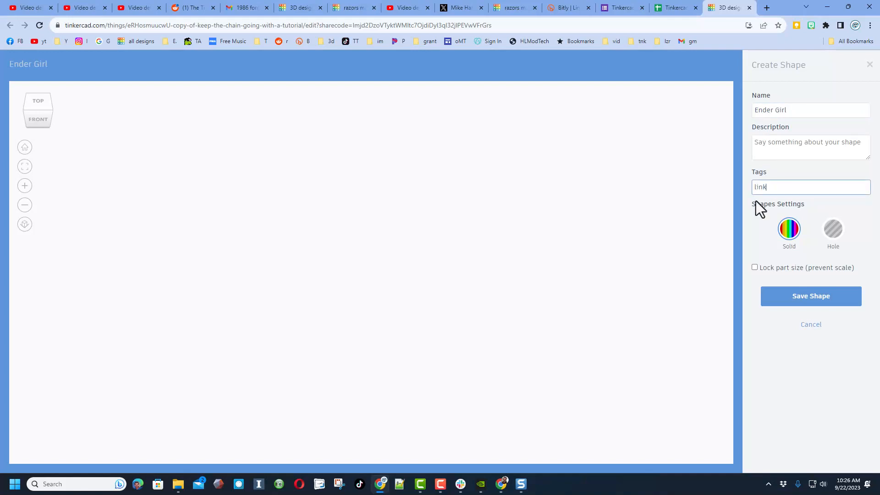
{"action": "mouse_move", "coordinate": [766, 251]}
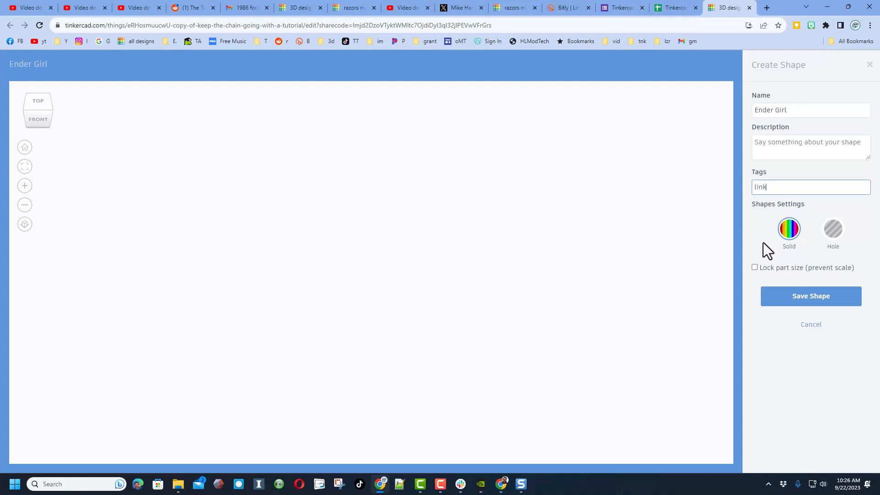
{"action": "mouse_move", "coordinate": [470, 345]}
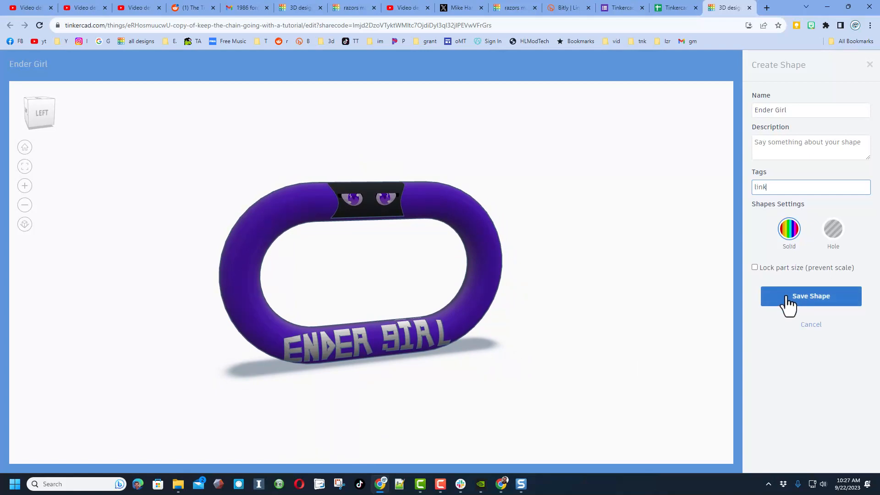
Save the Ender Girl link as a shape and let it publish.
{"action": "left_click", "coordinate": [810, 296]}
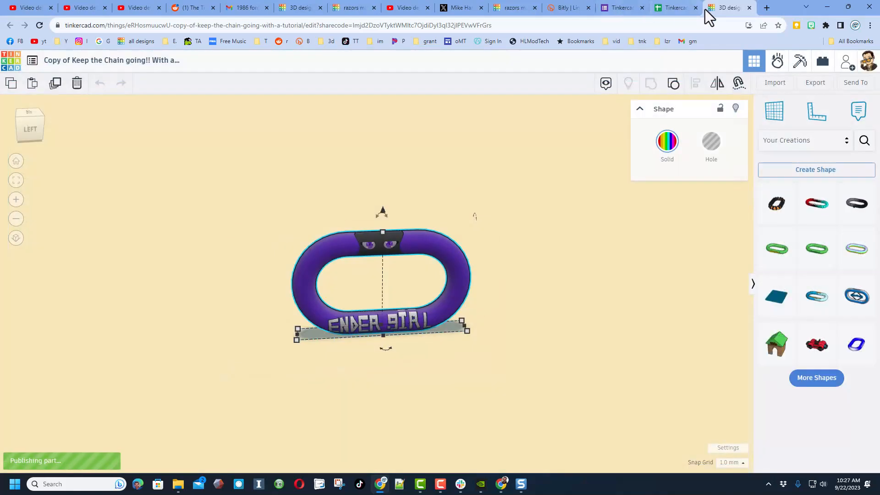
{"action": "mouse_move", "coordinate": [727, 8]}
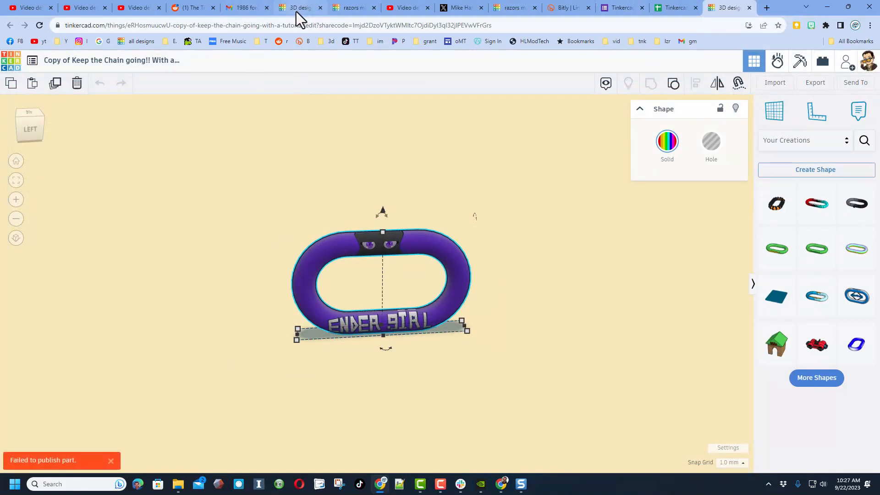
{"action": "mouse_move", "coordinate": [302, 7]}
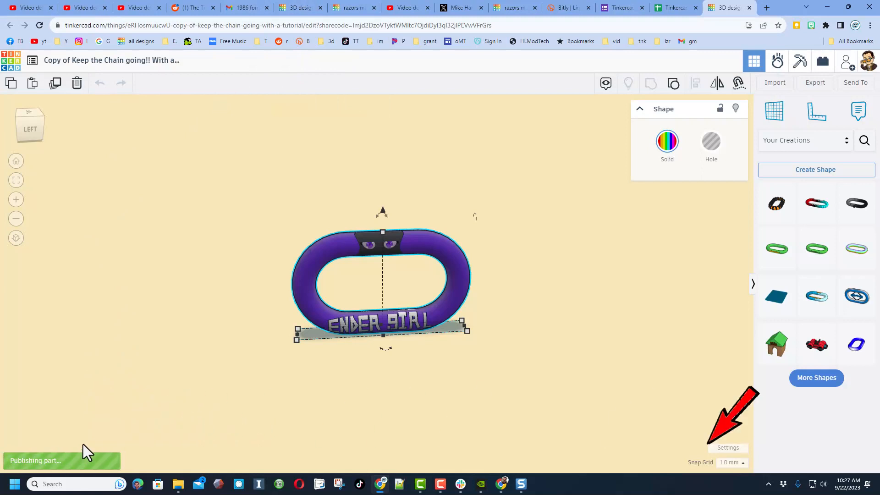
{"action": "mouse_move", "coordinate": [82, 378]}
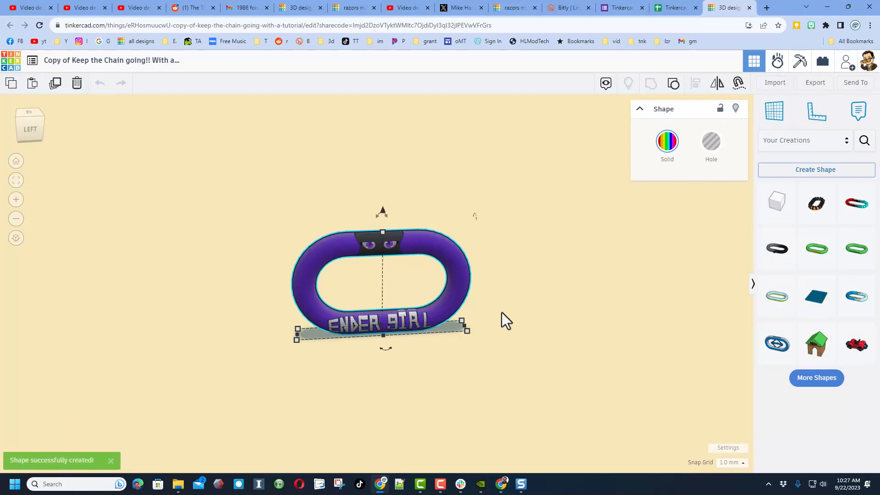
{"action": "mouse_move", "coordinate": [776, 204]}
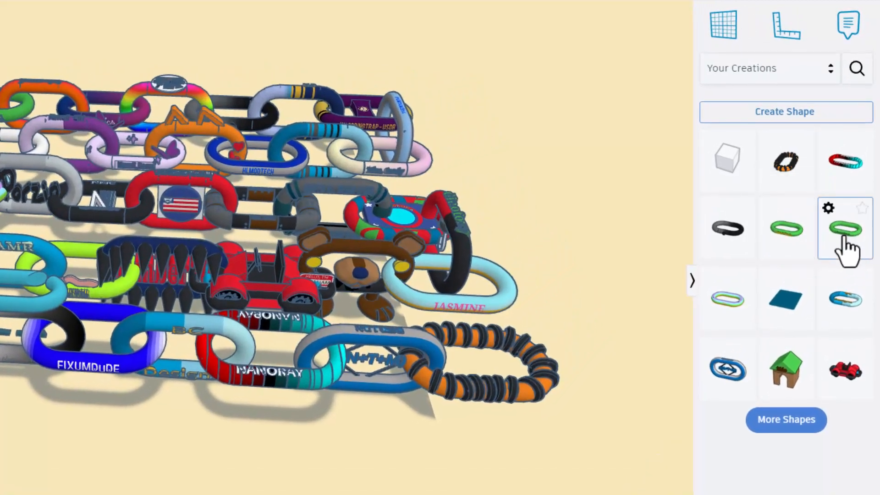
{"action": "mouse_move", "coordinate": [842, 224]}
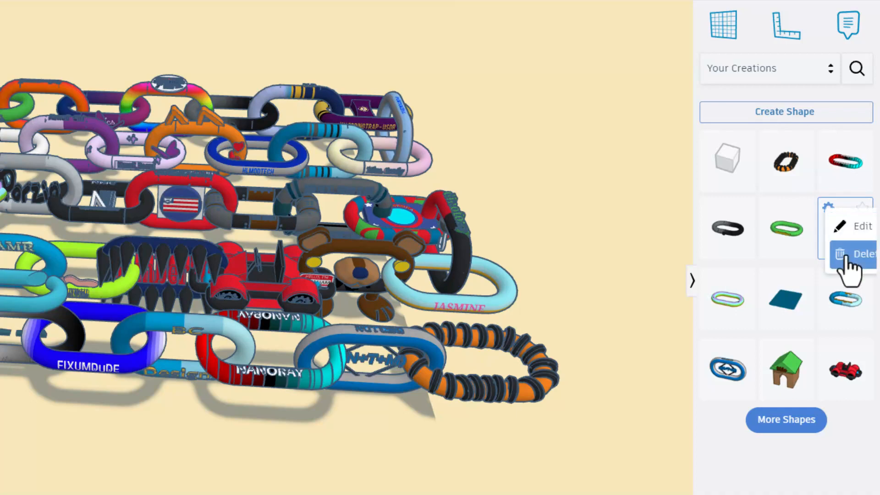
Delete the old dragon girl link from Your Creations.
{"action": "left_click", "coordinate": [862, 254]}
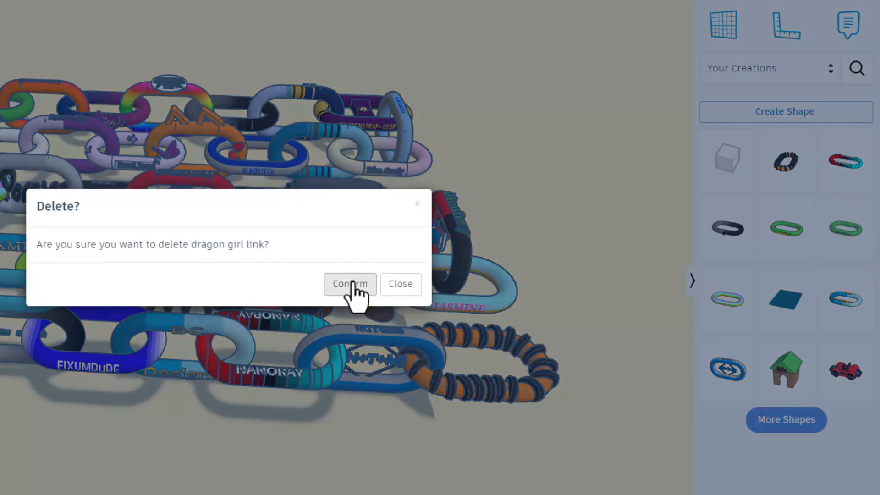
{"action": "left_click", "coordinate": [350, 283]}
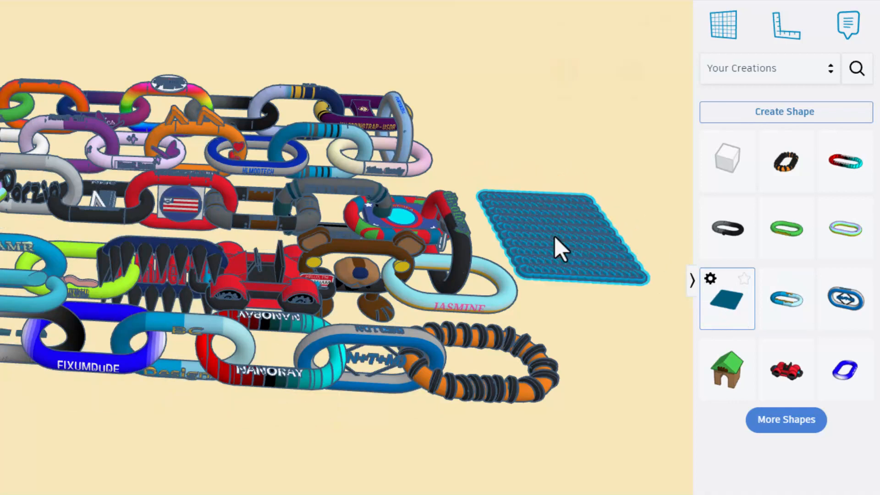
Delete the torus grid shape from Your Creations as well.
{"action": "left_click", "coordinate": [561, 241]}
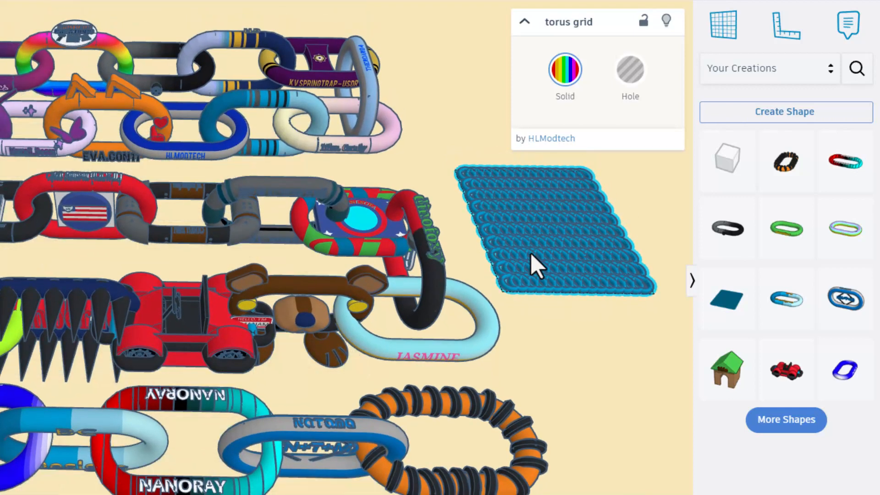
{"action": "left_click", "coordinate": [593, 309]}
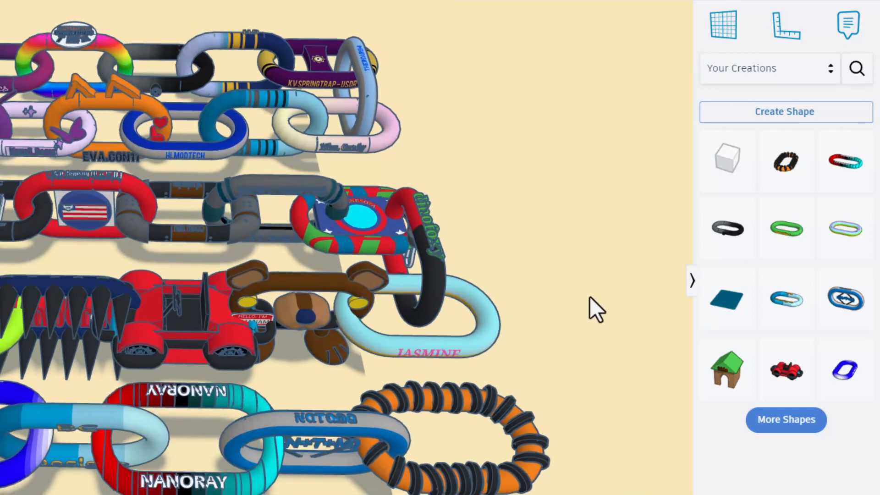
{"action": "mouse_move", "coordinate": [727, 297]}
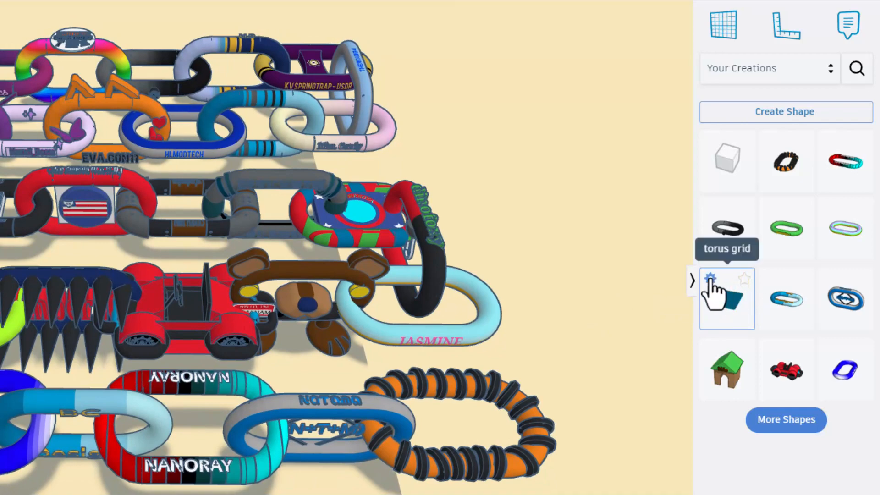
{"action": "left_click", "coordinate": [736, 277]}
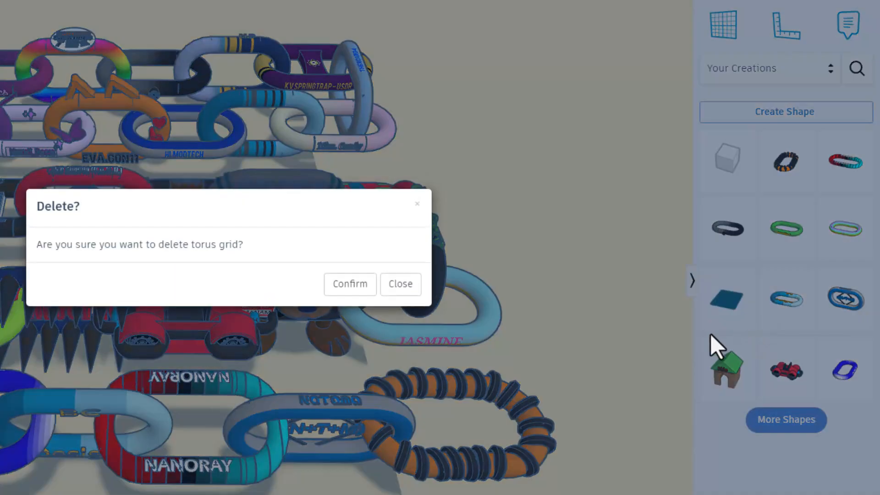
{"action": "left_click", "coordinate": [350, 283]}
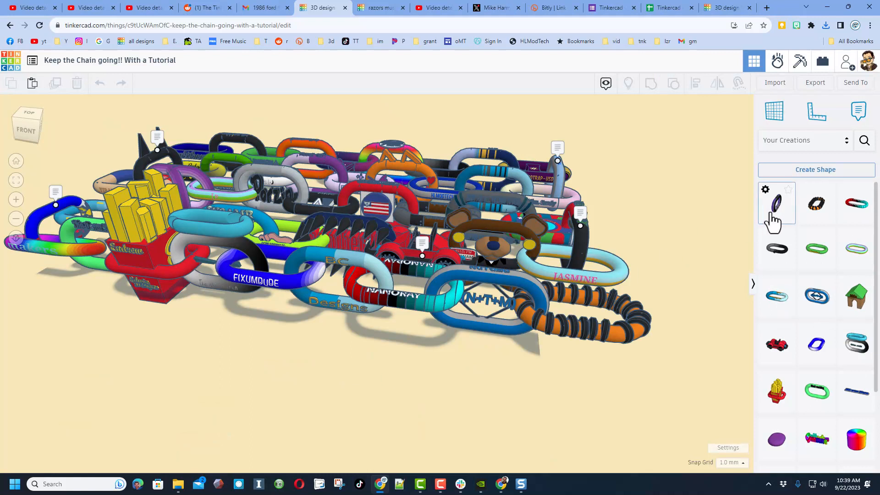
{"action": "left_click", "coordinate": [777, 204]}
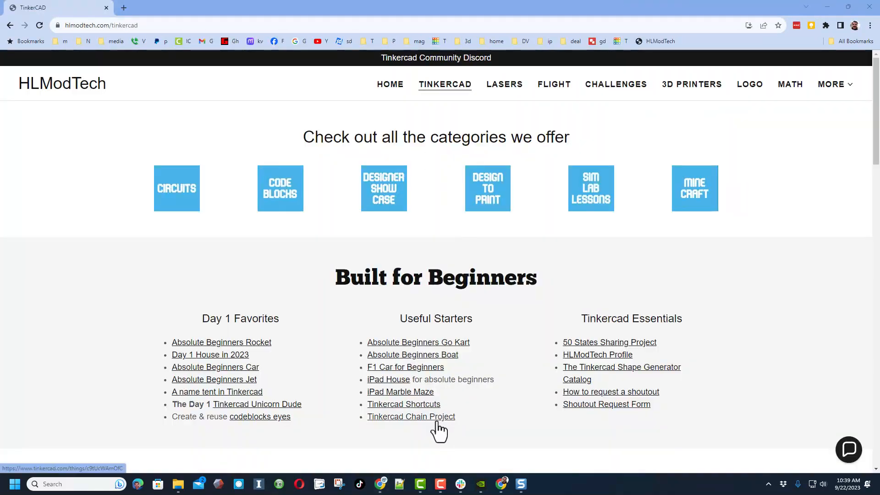
{"action": "mouse_move", "coordinate": [271, 125]}
{"action": "type", "text": "bit.ly/new"}
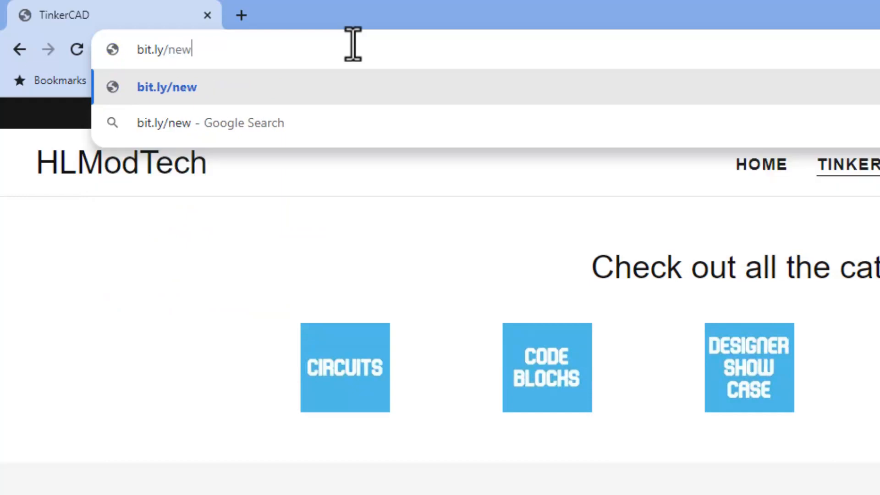
Enter the bit.ly hlmt shortcut address in the browser.
{"action": "type", "text": "hlmt23"}
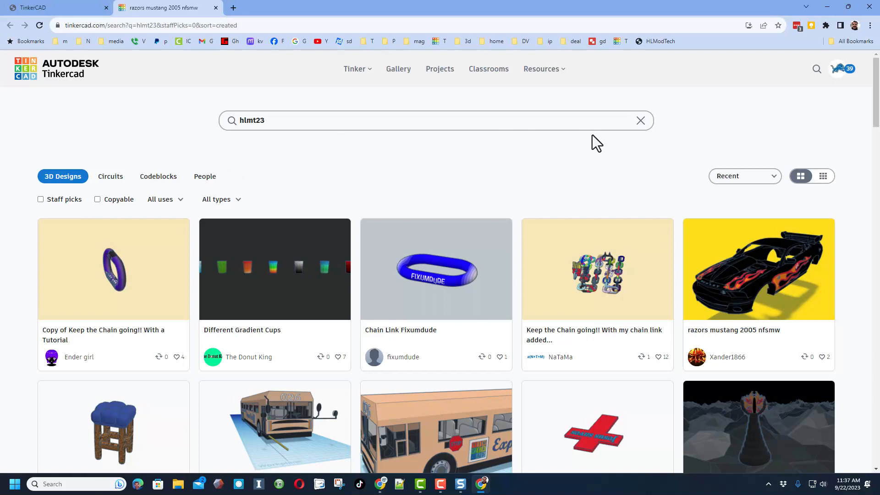
{"action": "mouse_move", "coordinate": [515, 180]}
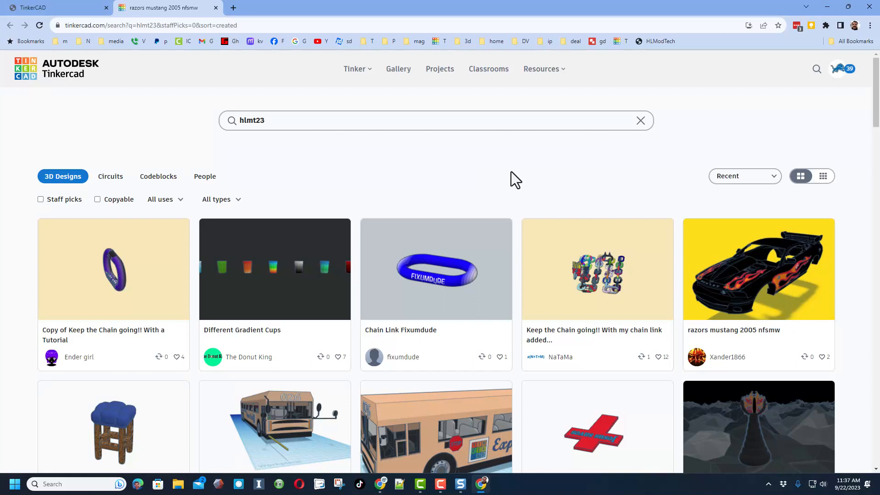
{"action": "mouse_move", "coordinate": [275, 287]}
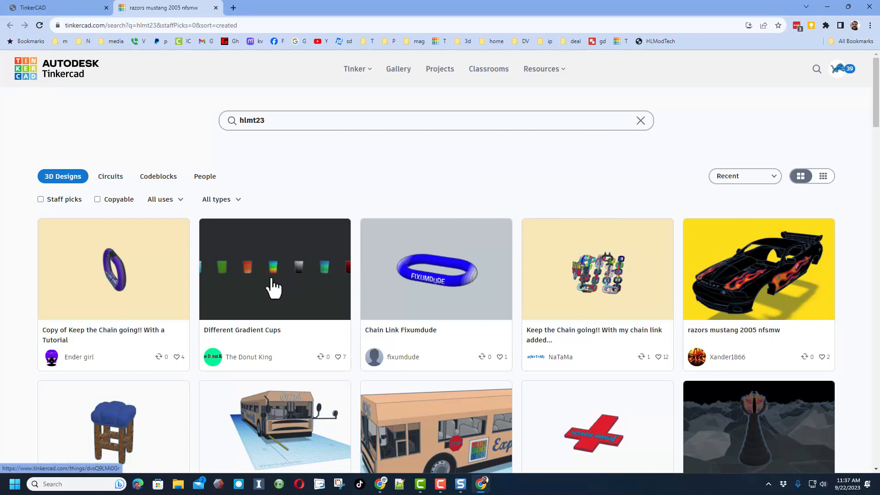
Open the Gradient Cups design from the hlmt23 results and give it an Awesome reaction.
{"action": "left_click", "coordinate": [114, 268]}
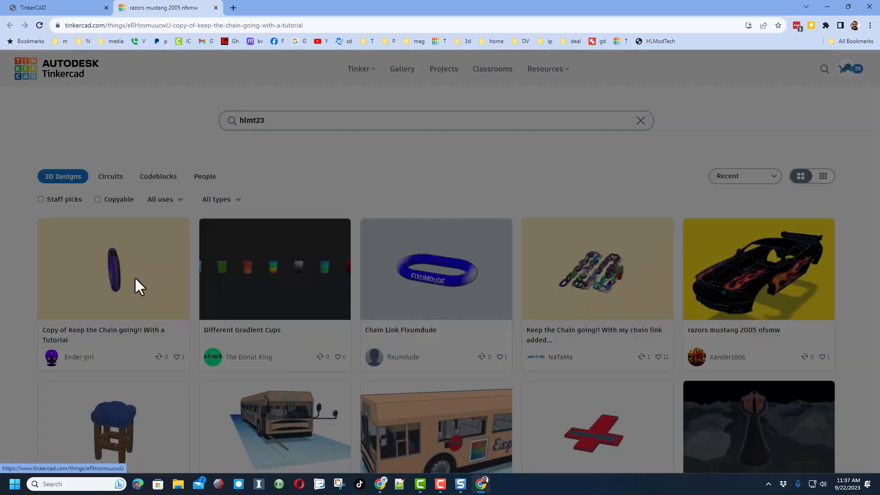
{"action": "left_click", "coordinate": [113, 269]}
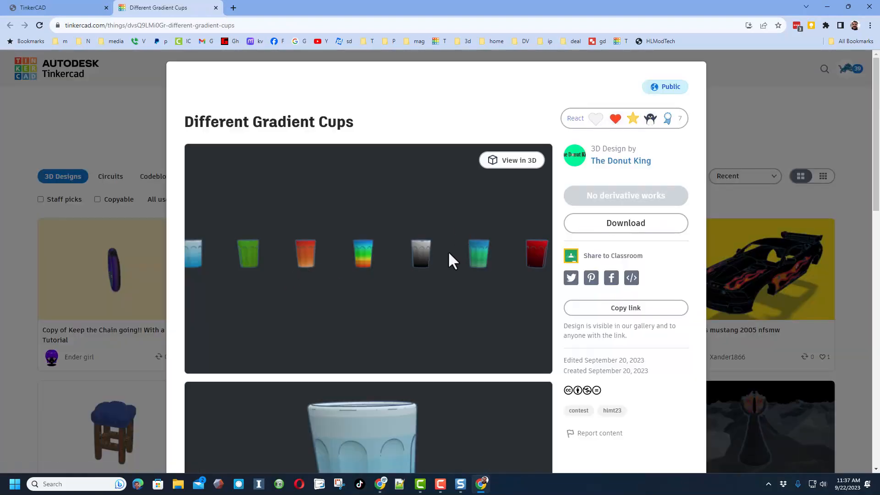
{"action": "left_click", "coordinate": [575, 118]}
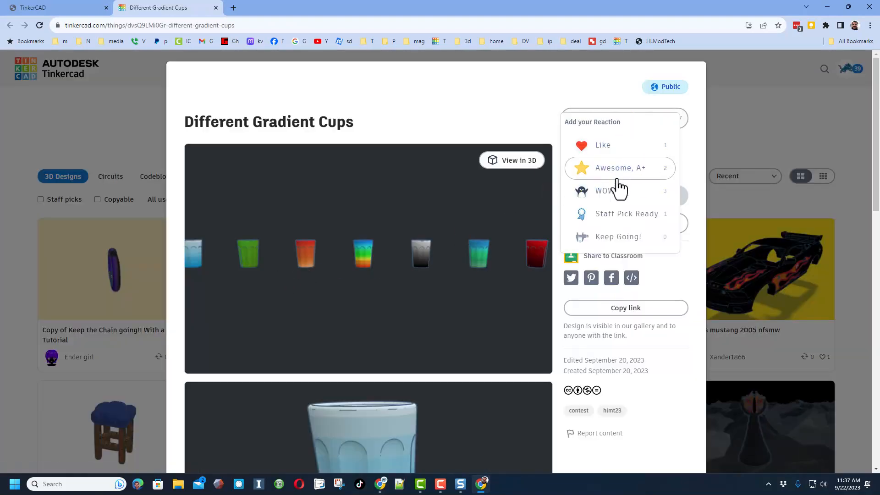
{"action": "left_click", "coordinate": [612, 411]}
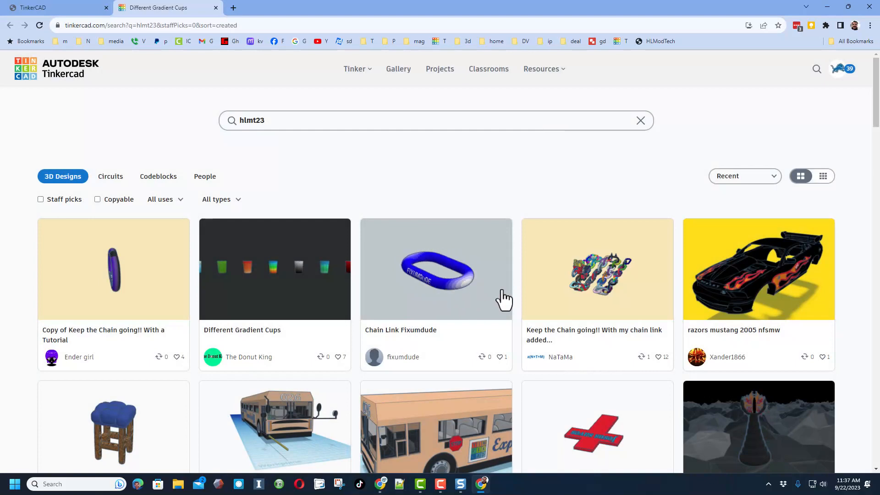
React to the razors mustang 2005 design, then follow the 'hlmt23 new shares' link.
{"action": "left_click", "coordinate": [758, 269]}
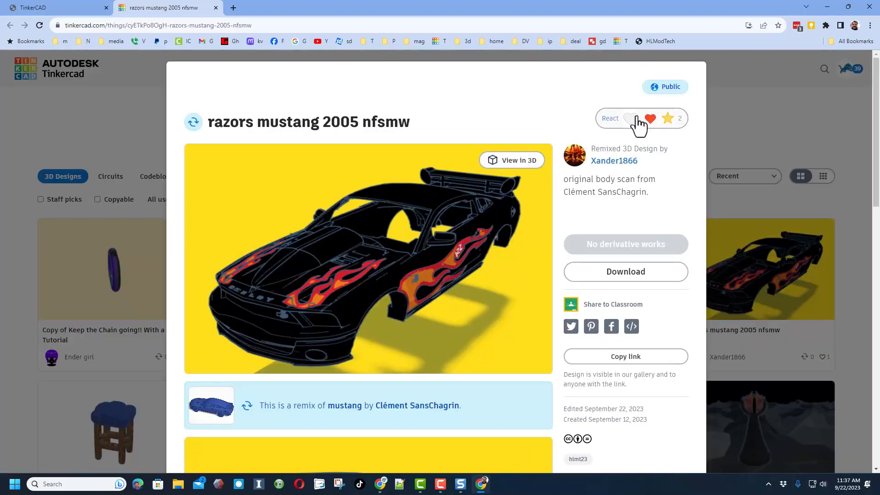
{"action": "left_click", "coordinate": [611, 118]}
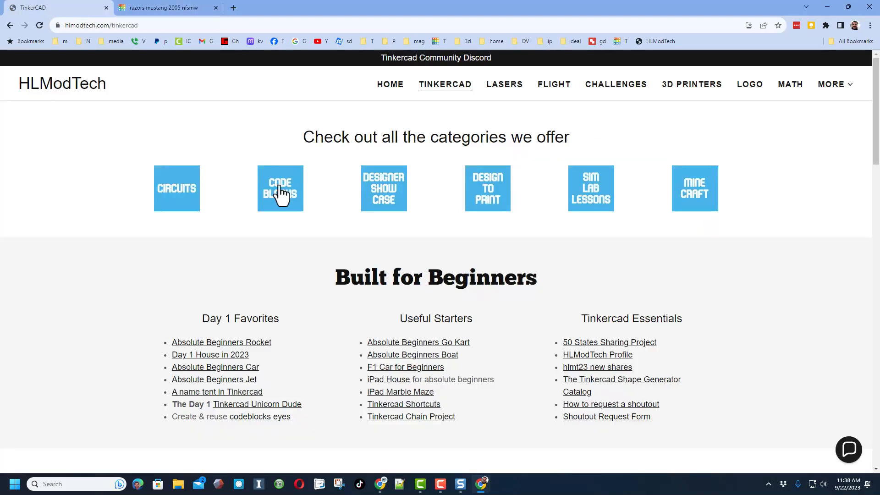
{"action": "mouse_move", "coordinate": [592, 376]}
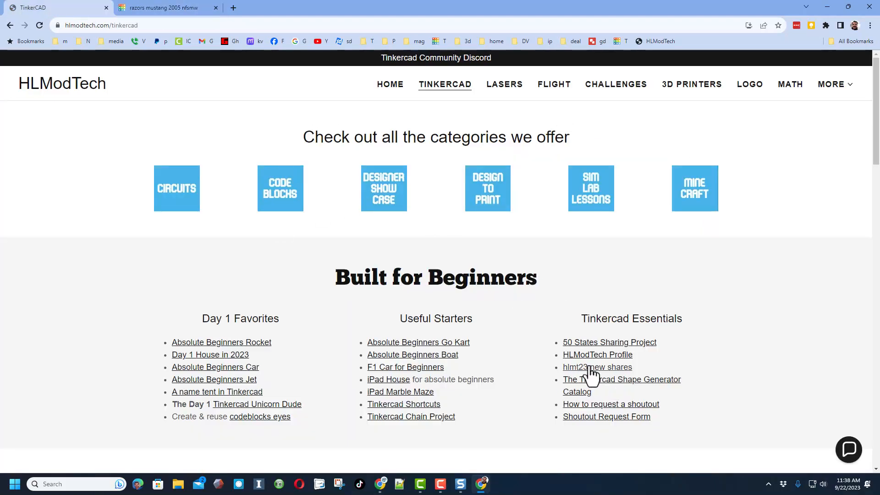
{"action": "mouse_move", "coordinate": [596, 367]}
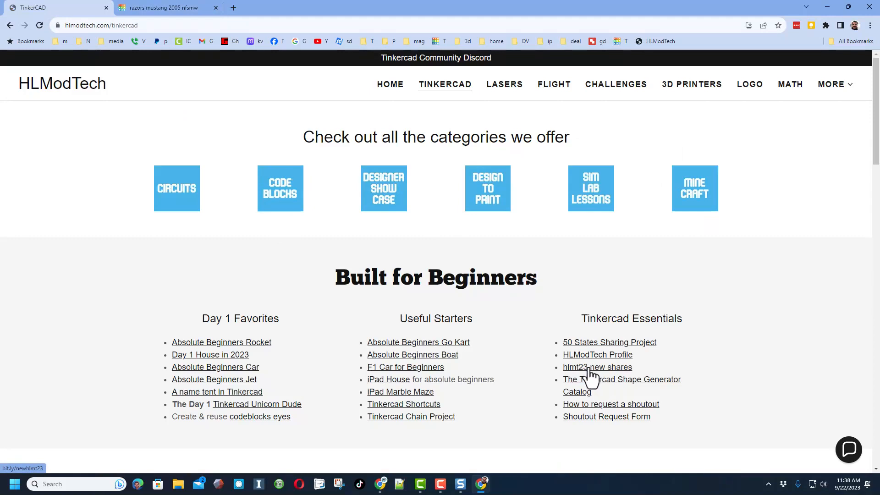
{"action": "left_click", "coordinate": [597, 367]}
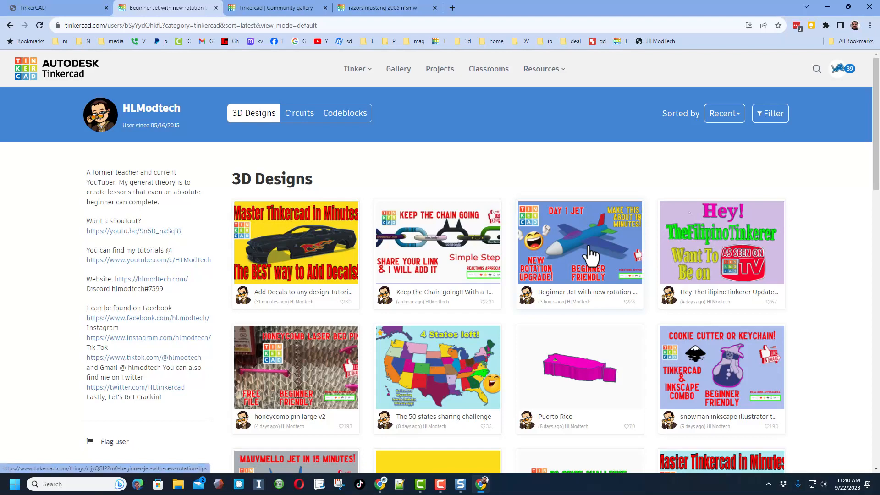
From the Beginner Jet design's full description, follow the bit.ly/newhlmt23 search shortcut.
{"action": "left_click", "coordinate": [579, 243]}
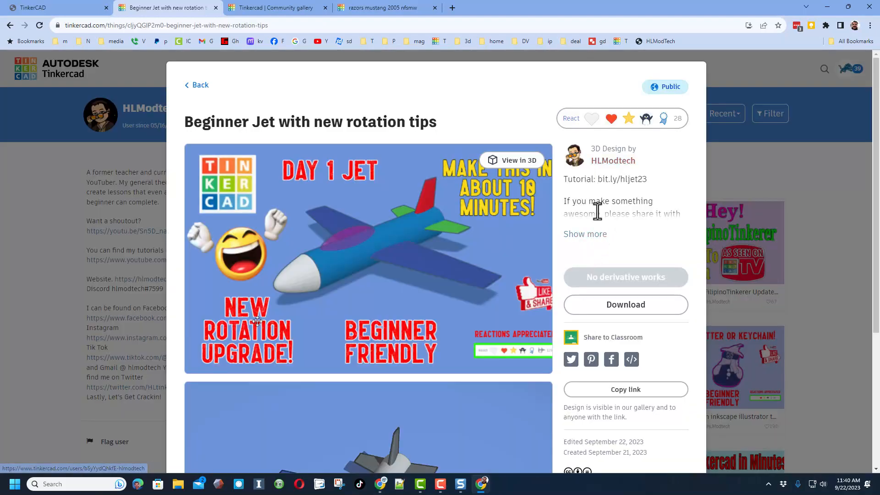
{"action": "left_click", "coordinate": [584, 234]}
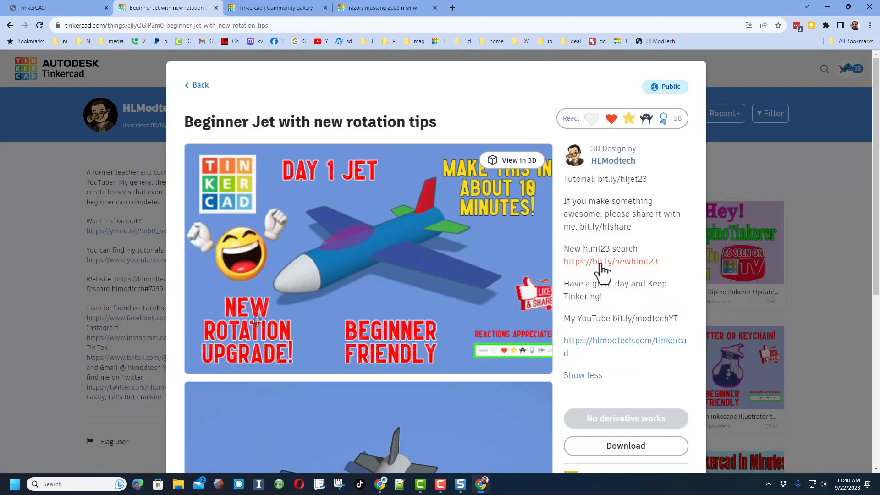
{"action": "mouse_move", "coordinate": [610, 261]}
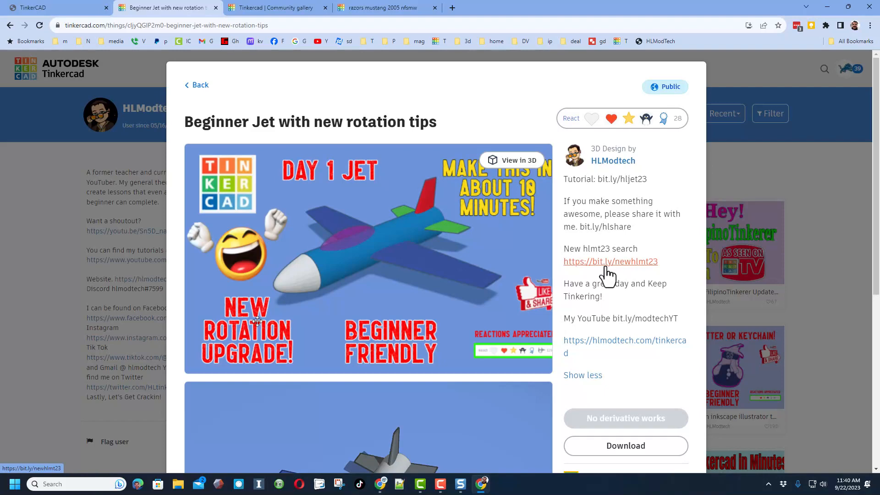
{"action": "left_click", "coordinate": [610, 261]}
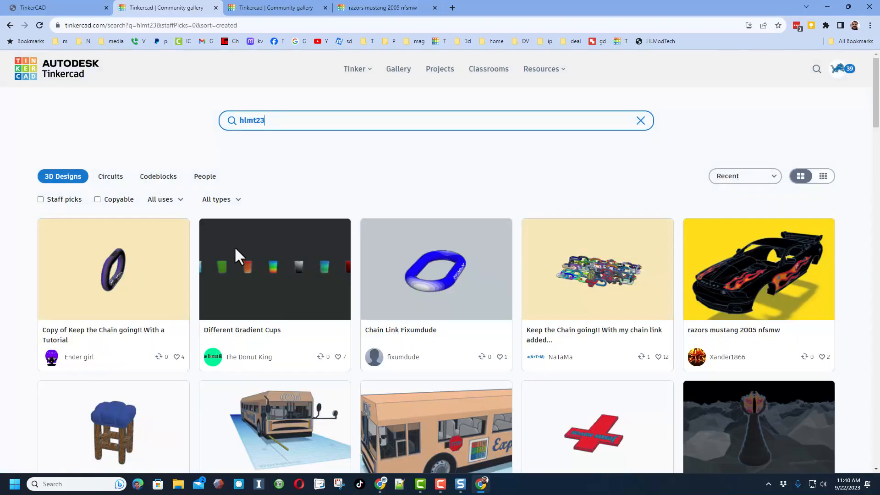
Scroll through the hlmt23 search results and the HLModTech page.
{"action": "scroll", "scroll_direction": "down", "scroll_amount": 3}
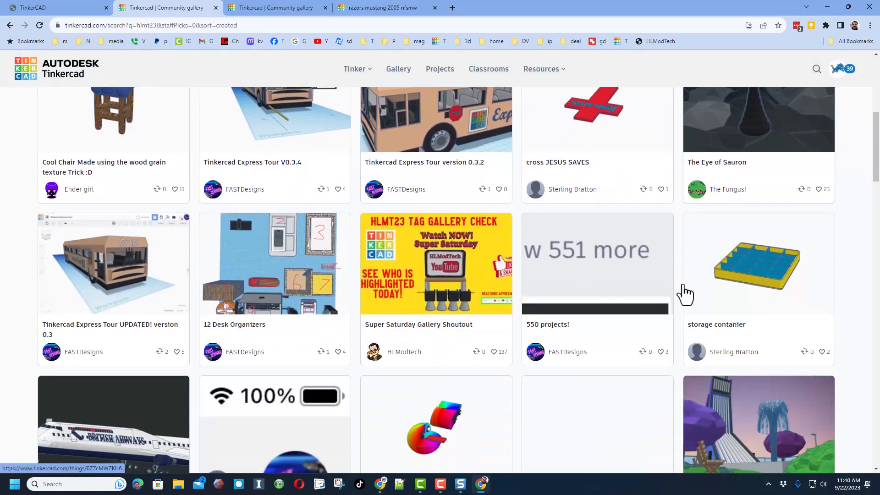
{"action": "scroll", "scroll_direction": "up", "scroll_amount": 3}
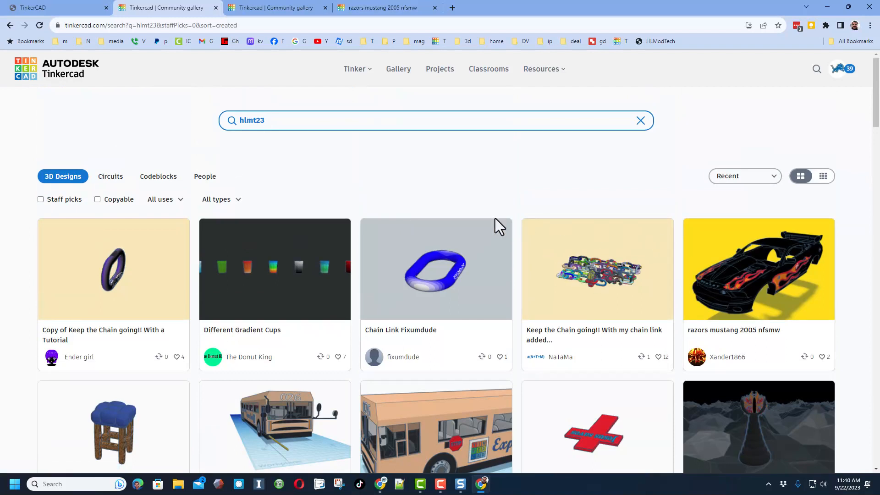
{"action": "mouse_move", "coordinate": [381, 236]}
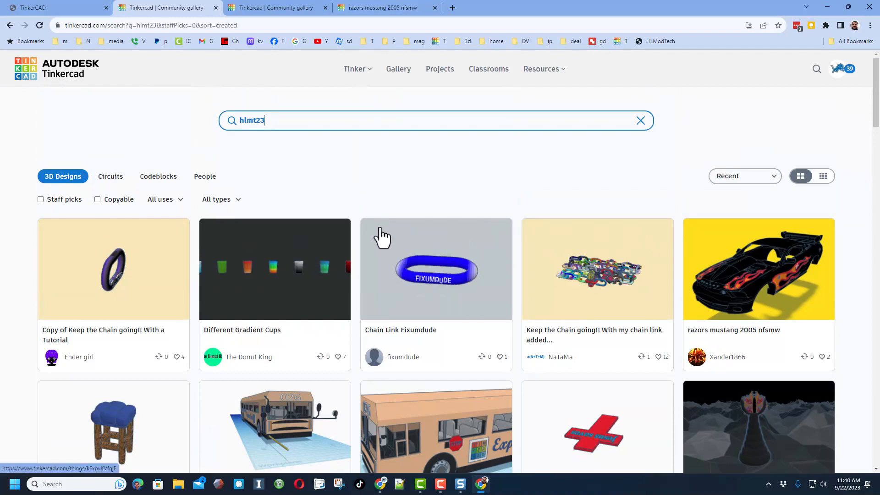
{"action": "scroll", "scroll_direction": "down", "scroll_amount": 3}
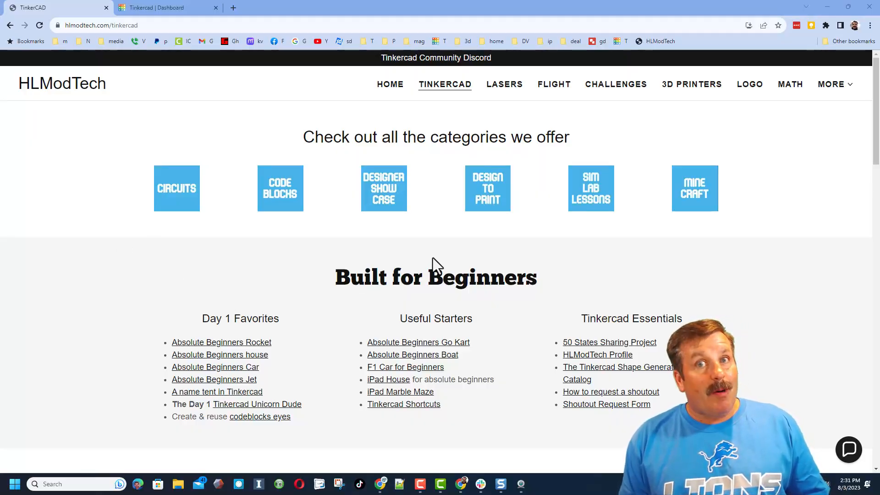
{"action": "mouse_move", "coordinate": [148, 342]}
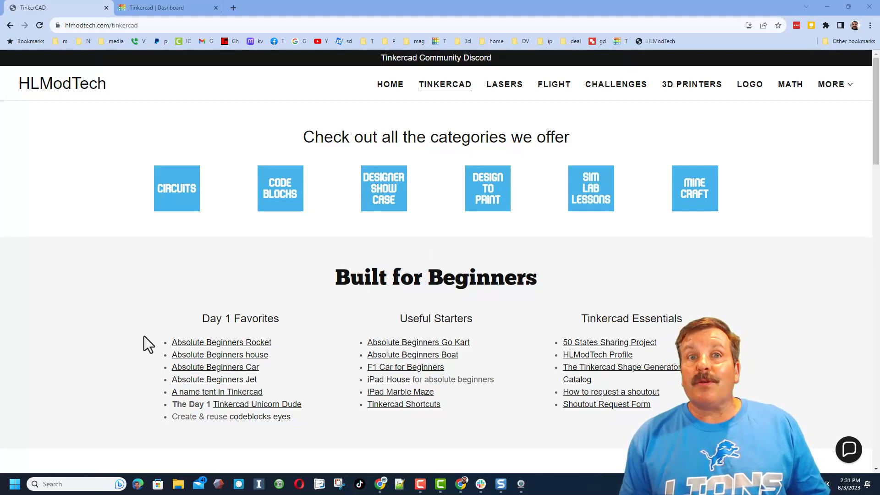
{"action": "mouse_move", "coordinate": [736, 297]}
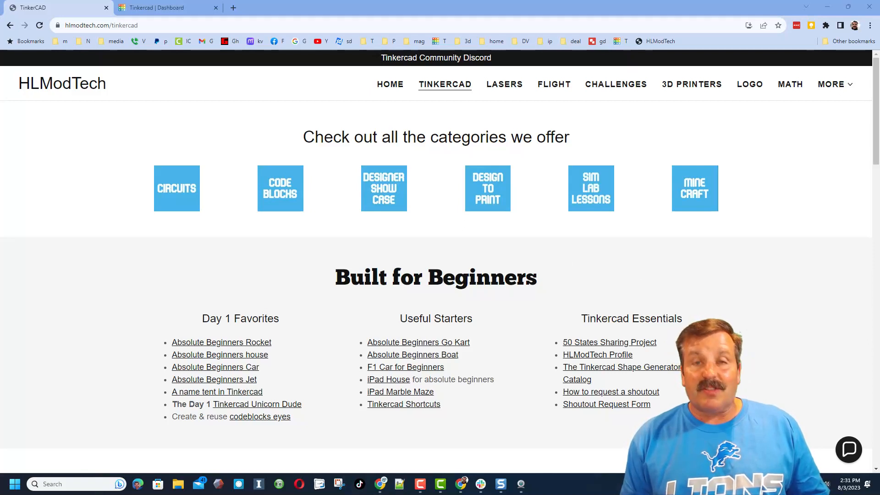
Open and close the contact chat bubble on the HLModTech site.
{"action": "left_click", "coordinate": [849, 449]}
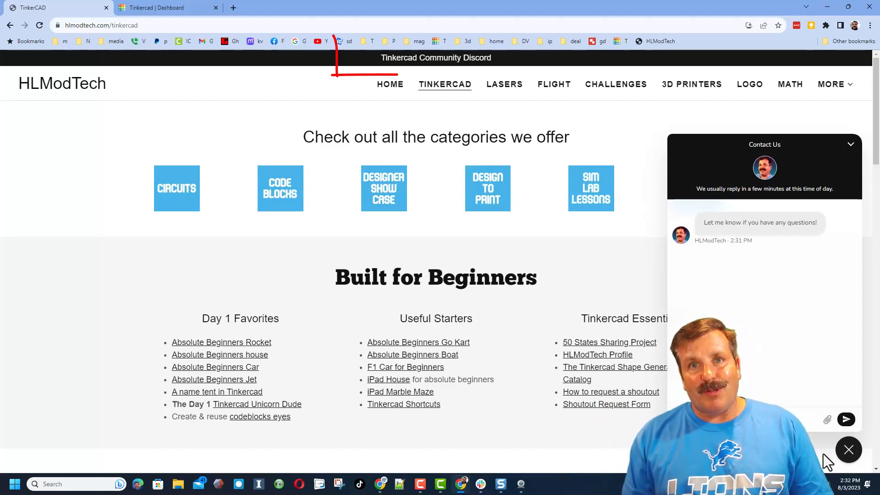
{"action": "left_click", "coordinate": [848, 450]}
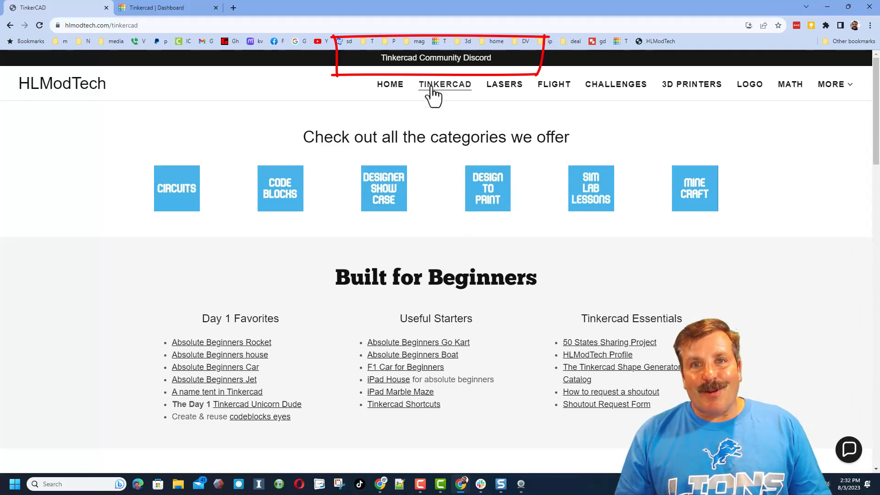
Open the Tinkercad Community Discord invite and begin entering a display name.
{"action": "left_click", "coordinate": [435, 58]}
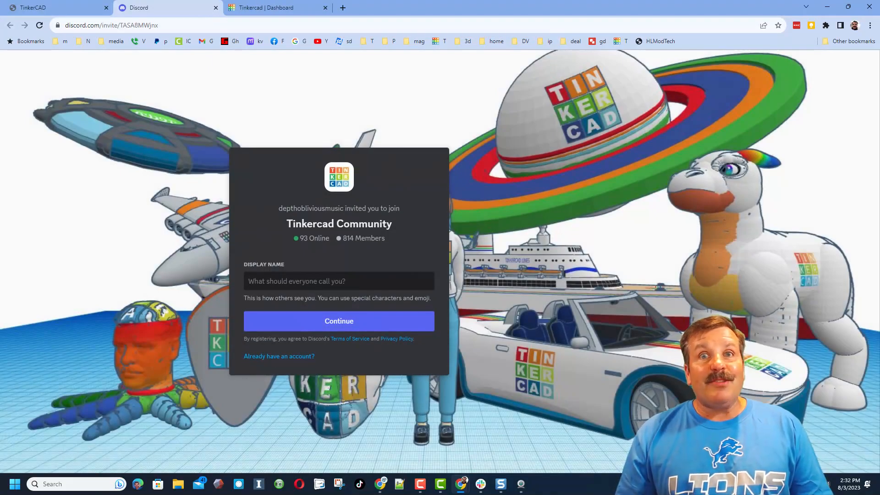
{"action": "left_click", "coordinate": [338, 281]}
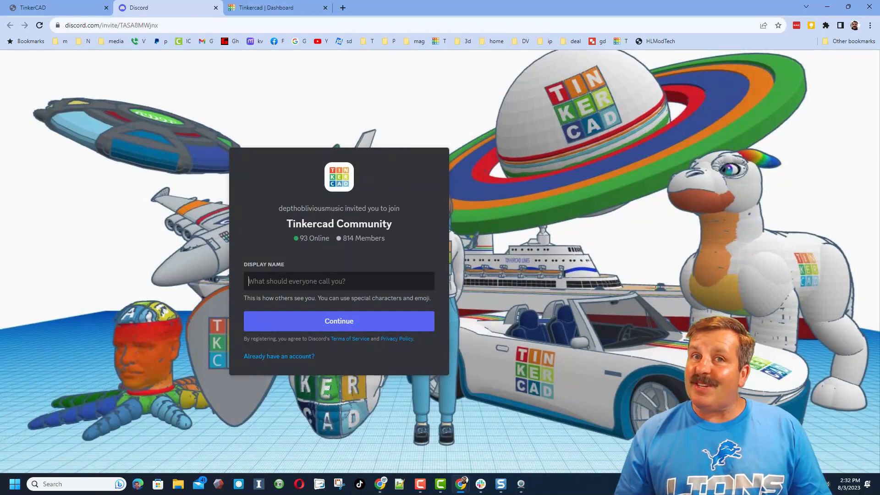